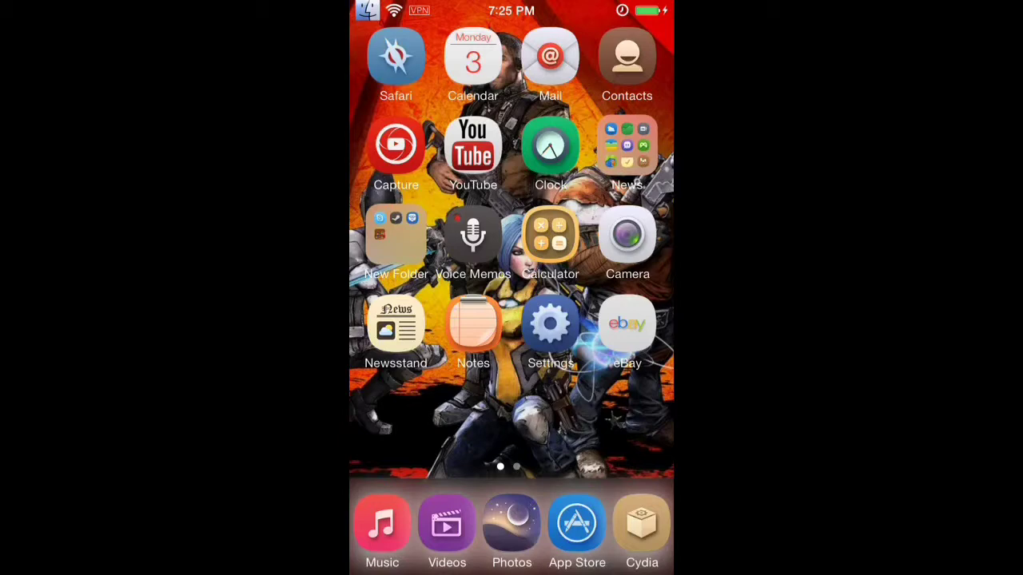
# Step: Leave Settings for the home screen and open the News folder of tweak apps
pyautogui.click(550, 323)
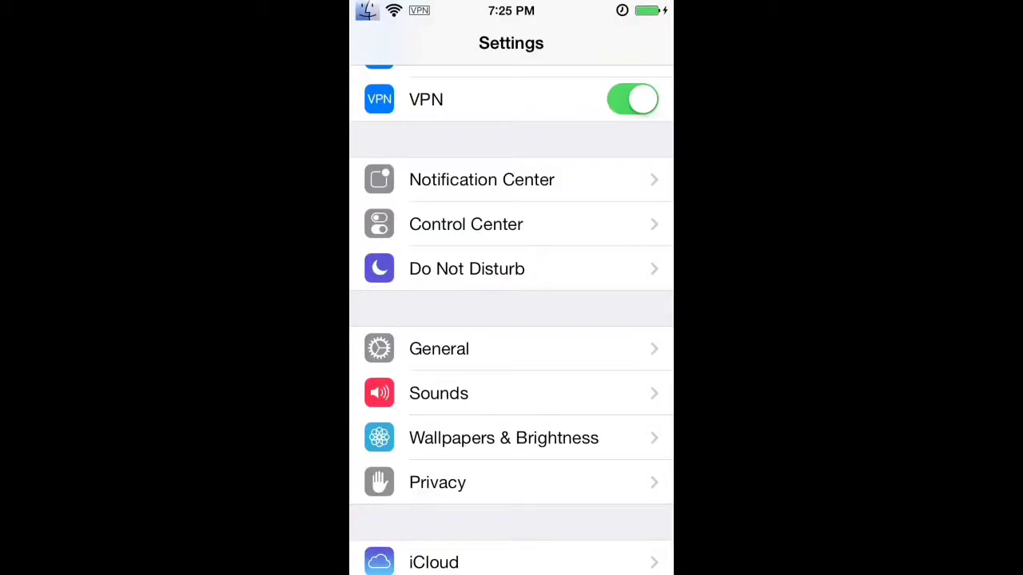
pyautogui.click(438, 348)
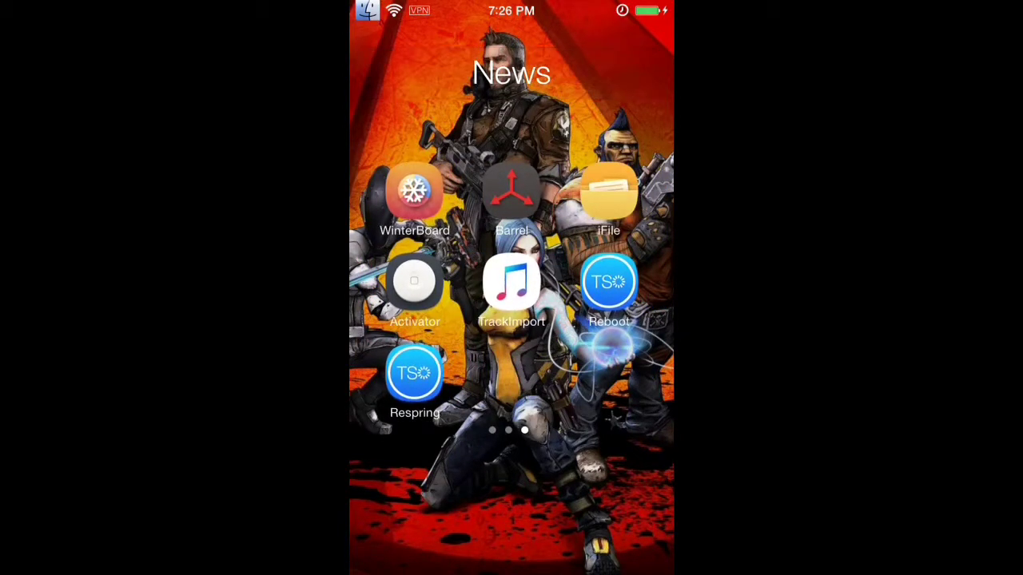
# Step: Launch iFile and browse into /var/mobile/Library
pyautogui.click(607, 192)
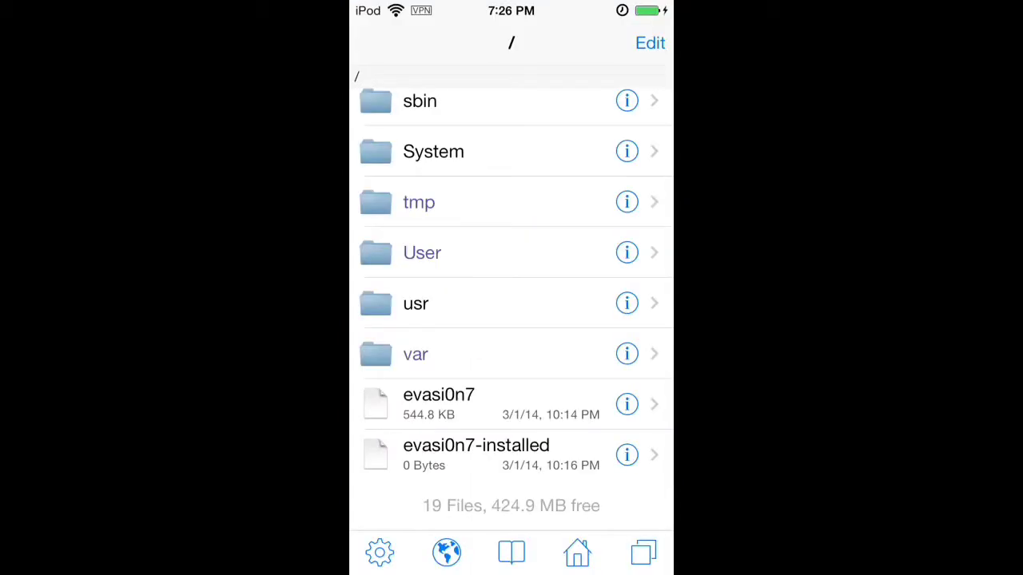
pyautogui.scroll(-3)
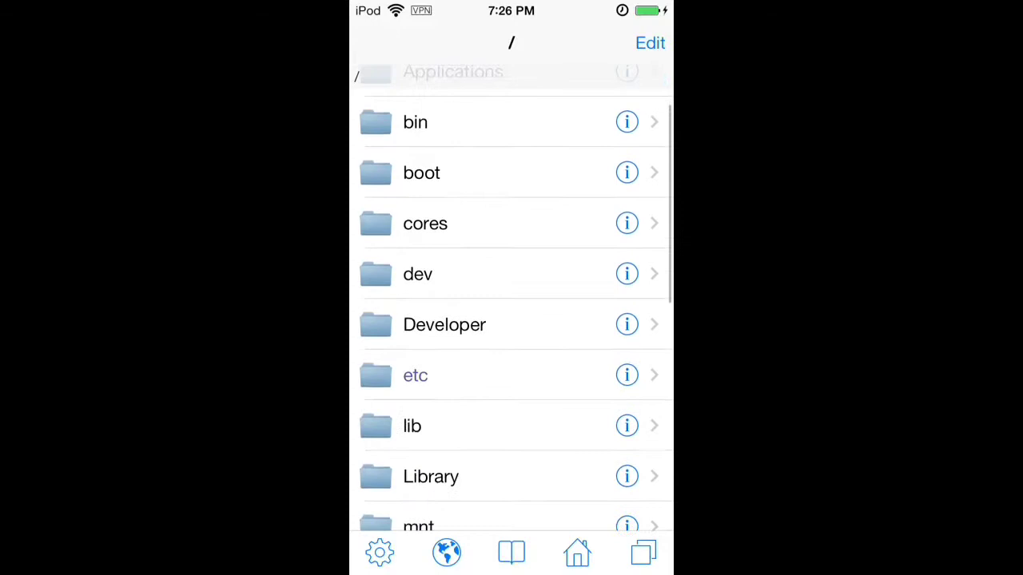
pyautogui.scroll(-3)
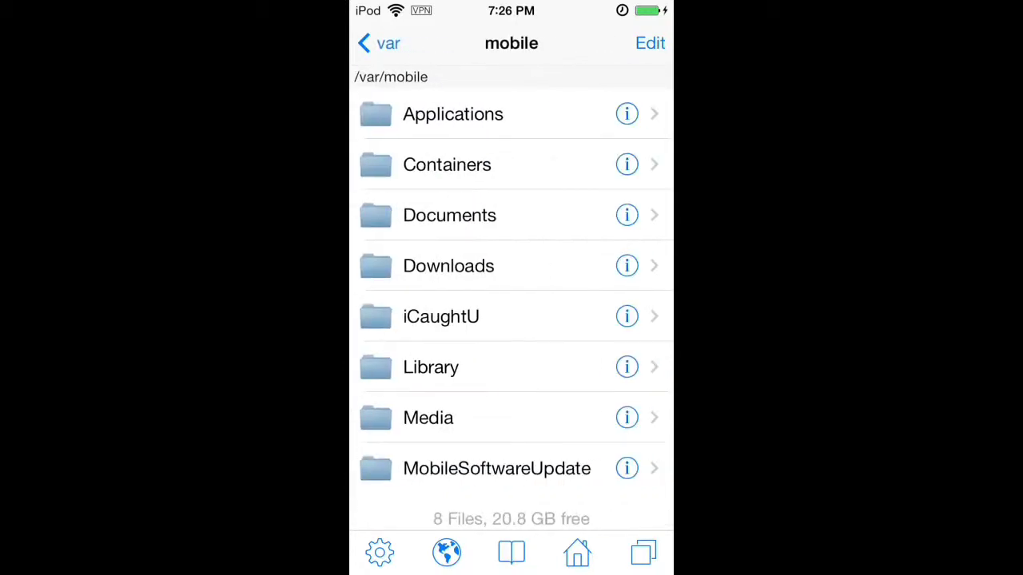
pyautogui.click(431, 366)
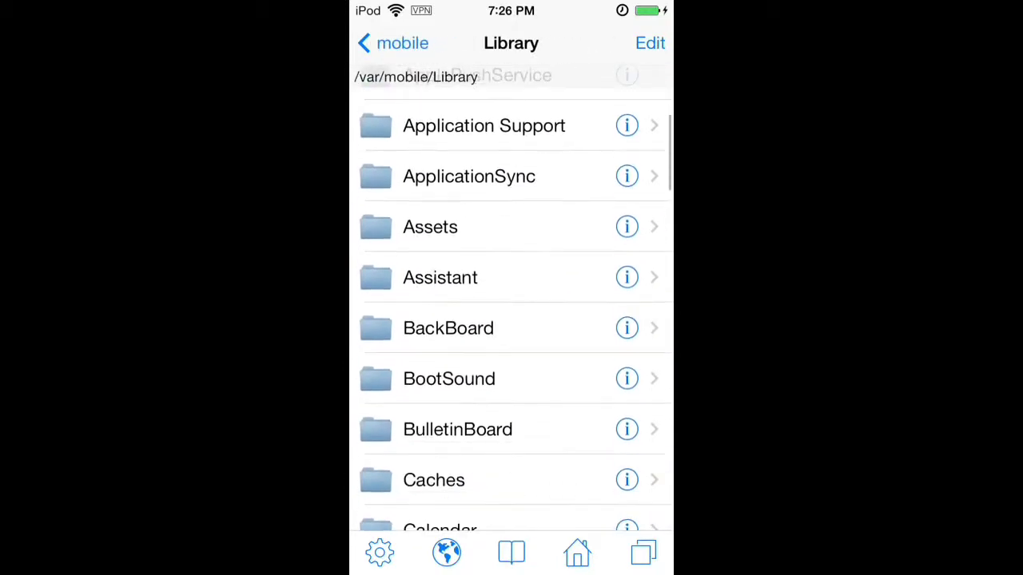
# Step: Scroll through Preferences down to com.apple.springboard.plist
pyautogui.scroll(-3)
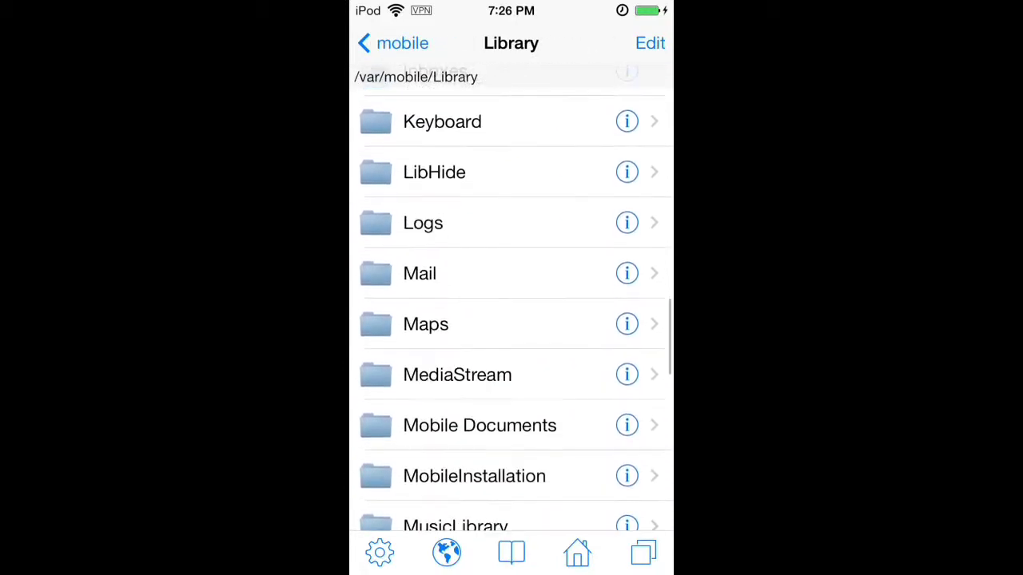
pyautogui.scroll(-3)
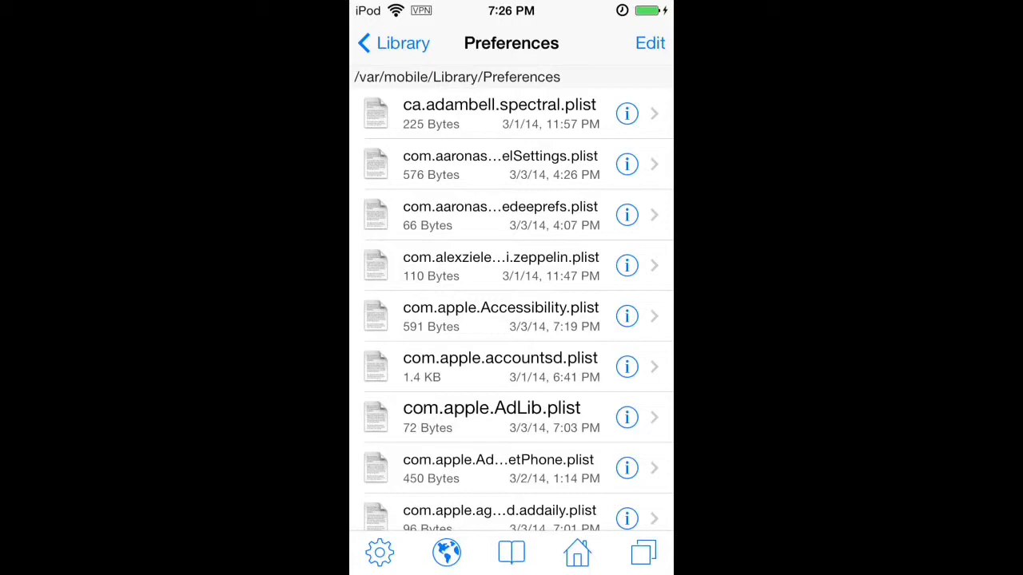
pyautogui.scroll(-3)
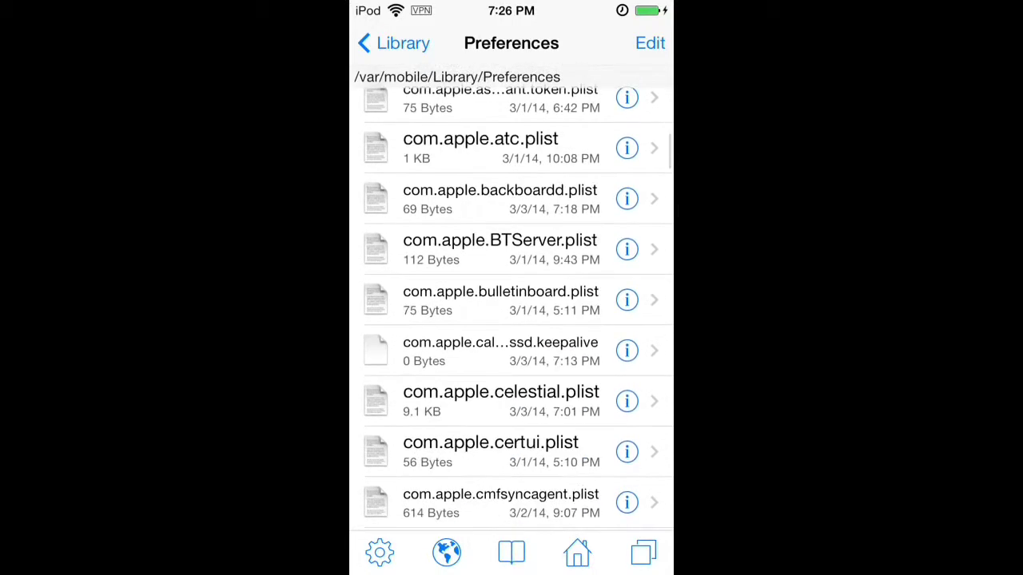
pyautogui.scroll(-3)
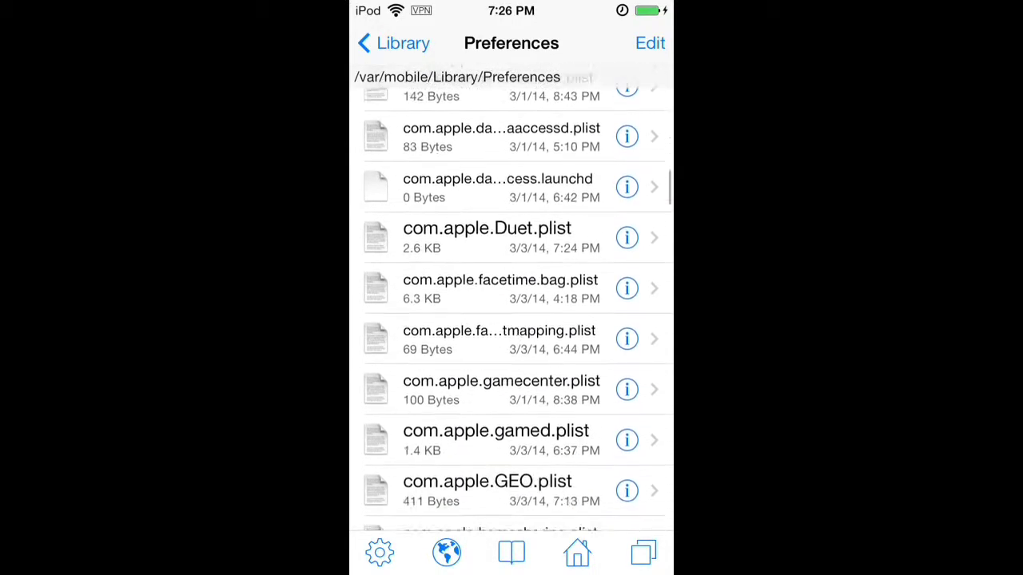
pyautogui.scroll(-3)
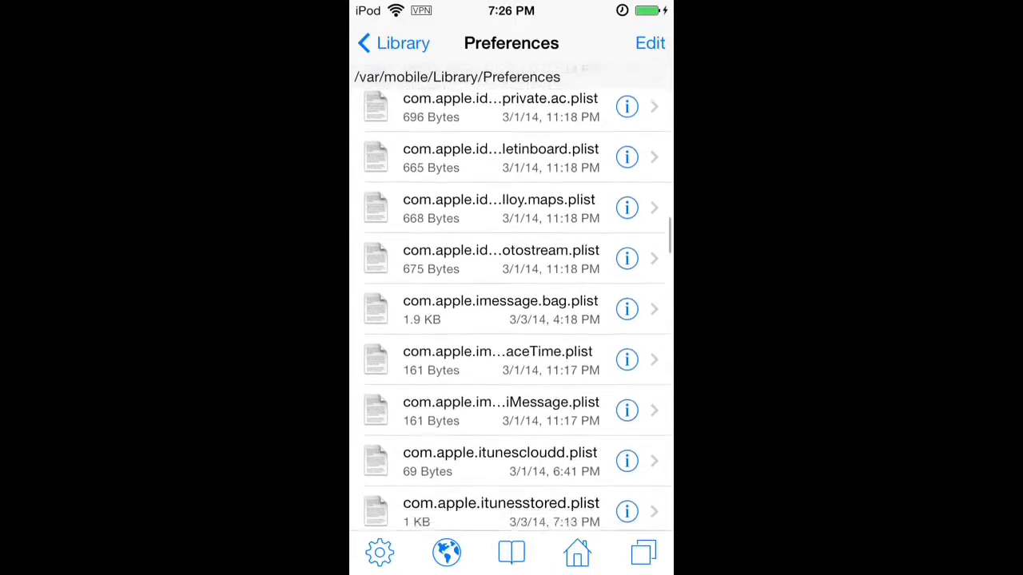
pyautogui.scroll(-3)
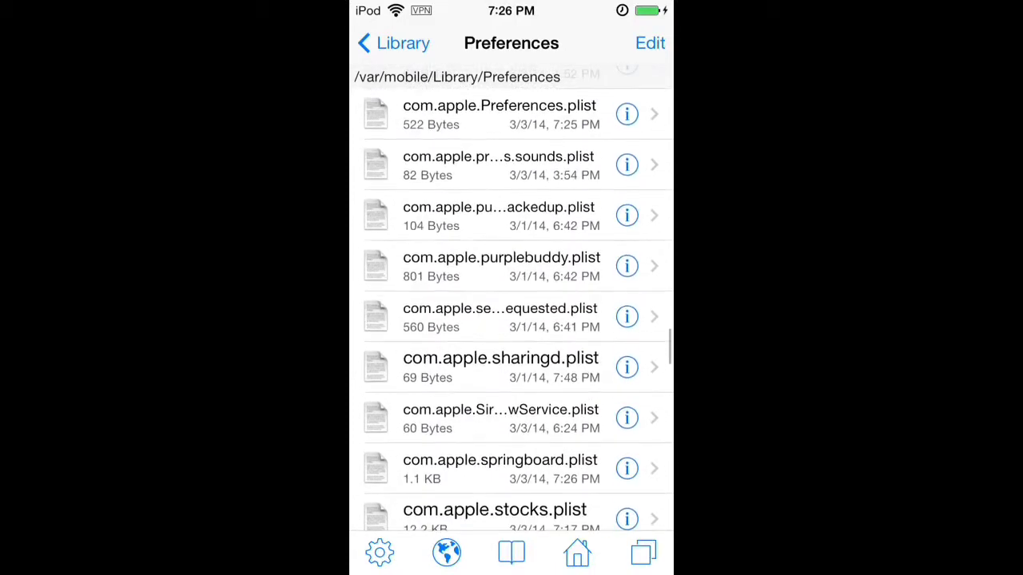
pyautogui.scroll(-3)
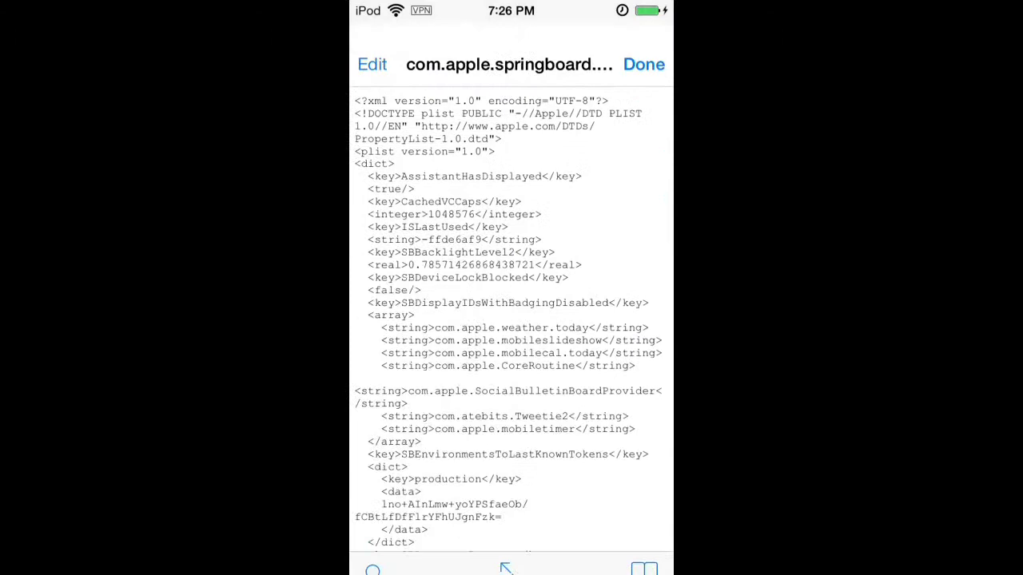
# Step: Scroll the opened springboard plist text down to the SBShowBatteryLevel key
pyautogui.scroll(-3)
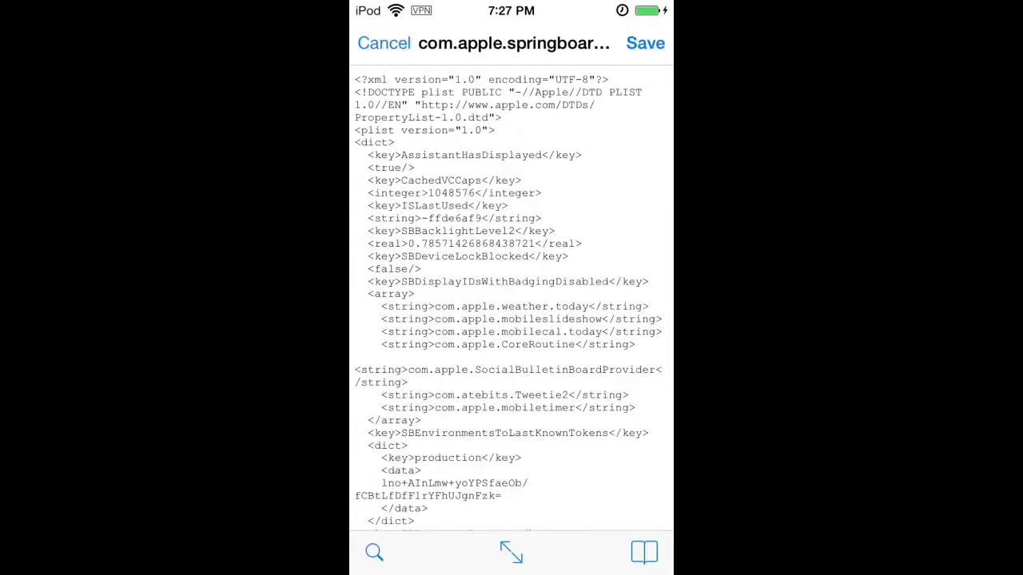
pyautogui.scroll(-3)
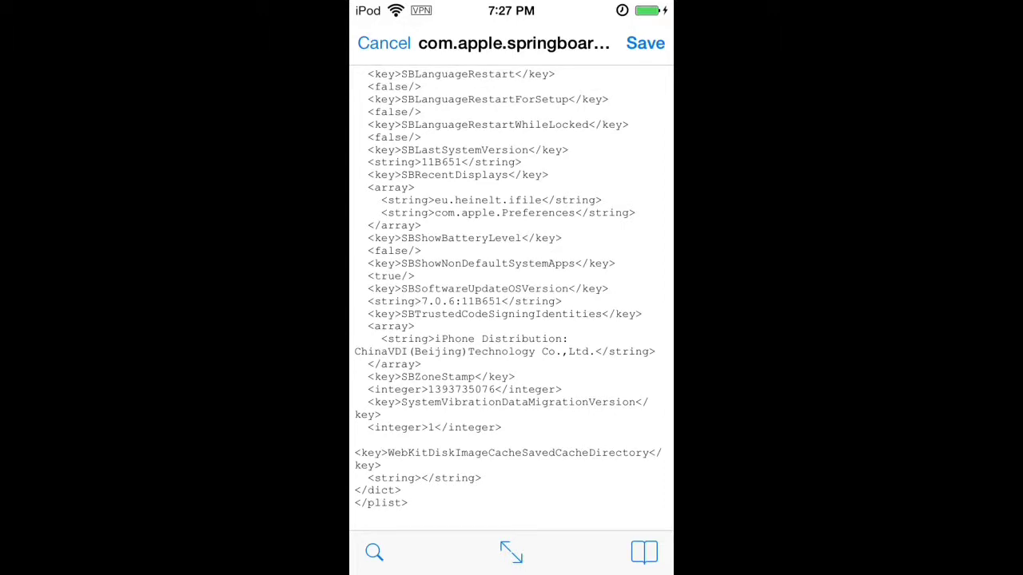
# Step: Rewrite SBShowBatteryLevel's <false/> value as true and save the plist
pyautogui.click(403, 191)
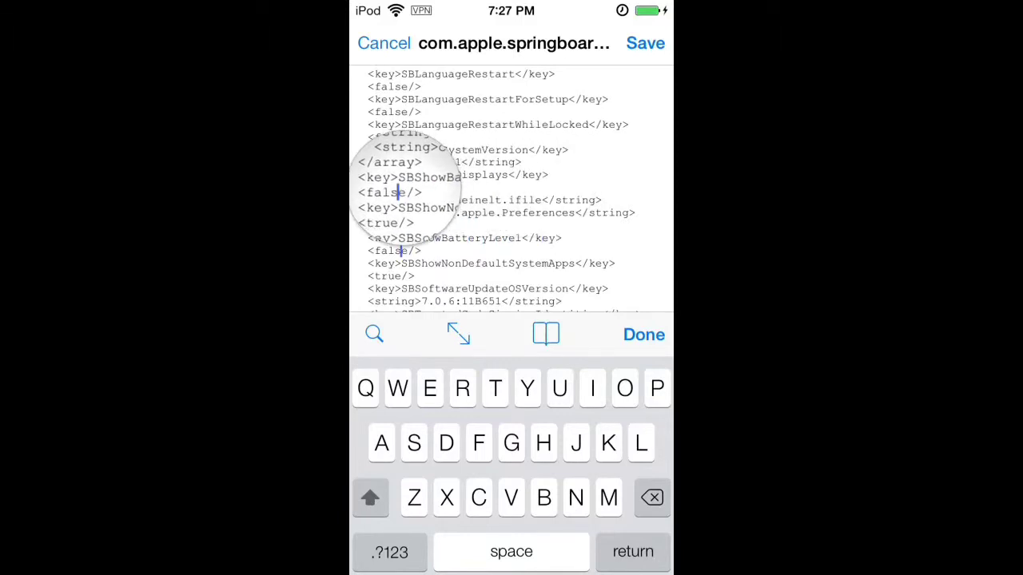
pyautogui.click(403, 192)
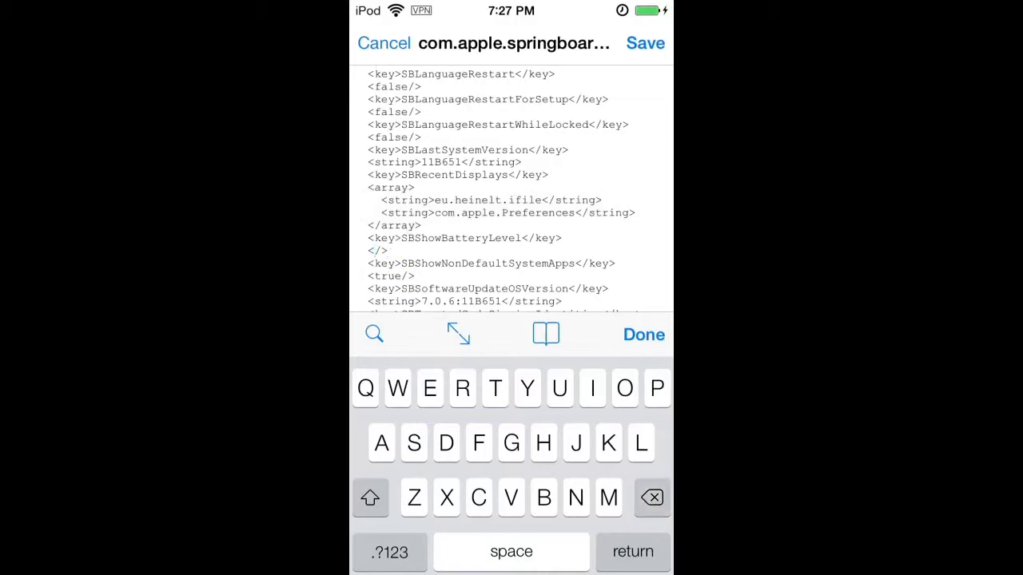
pyautogui.write('true')
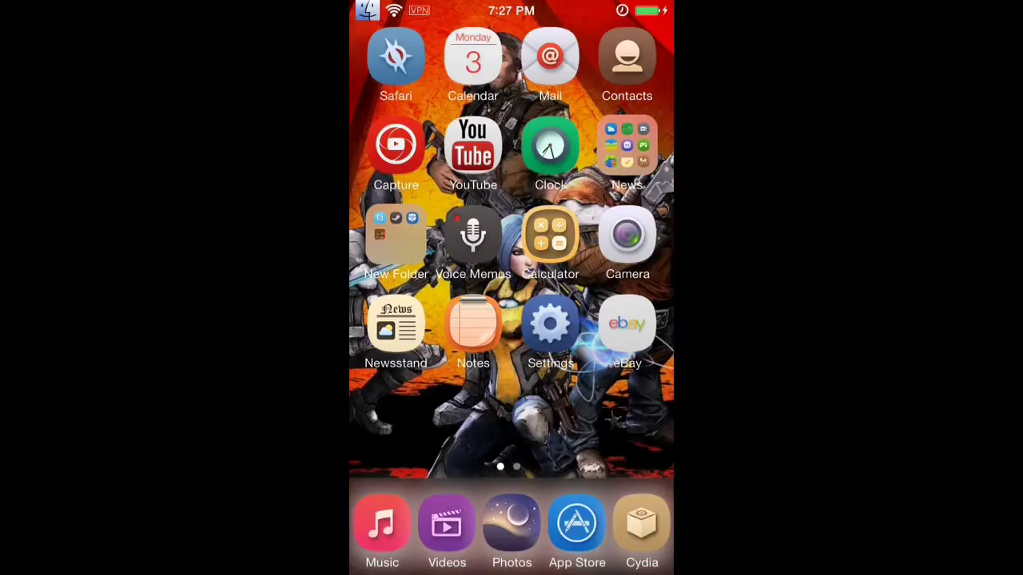
# Step: Swipe through home screens confirming the status bar now reads 100% battery
pyautogui.hscroll(-3)
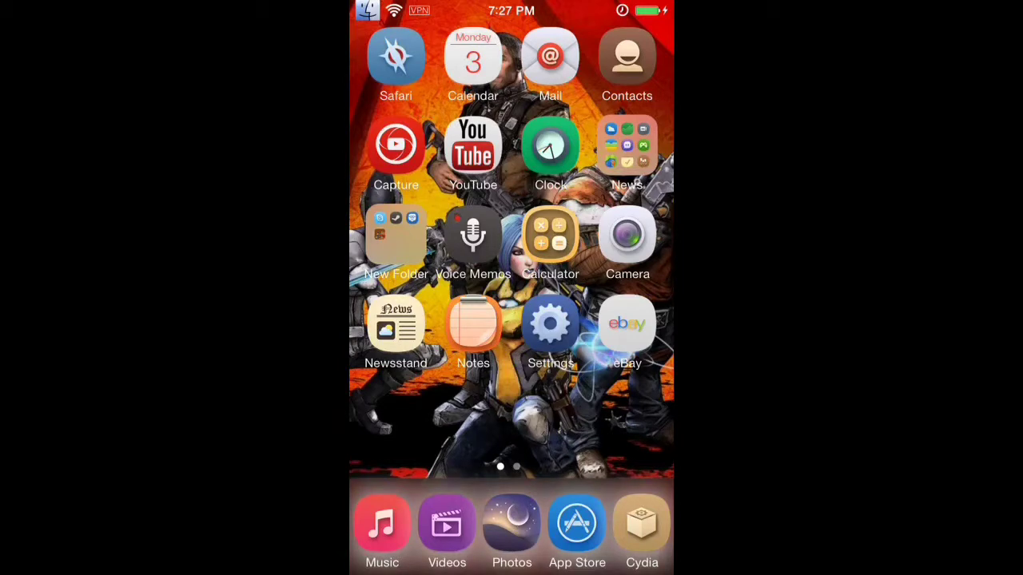
pyautogui.hscroll(-3)
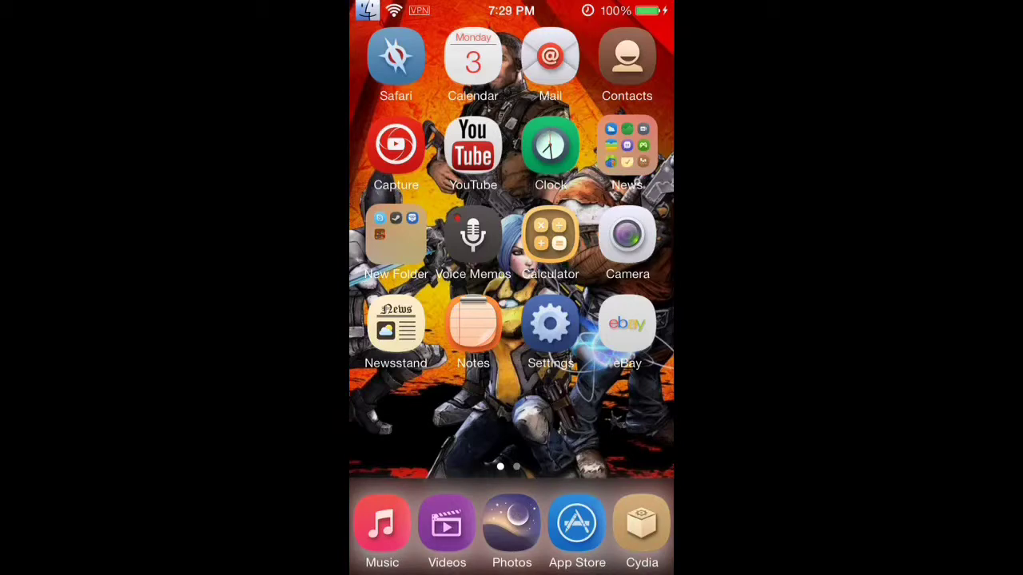
pyautogui.hscroll(-3)
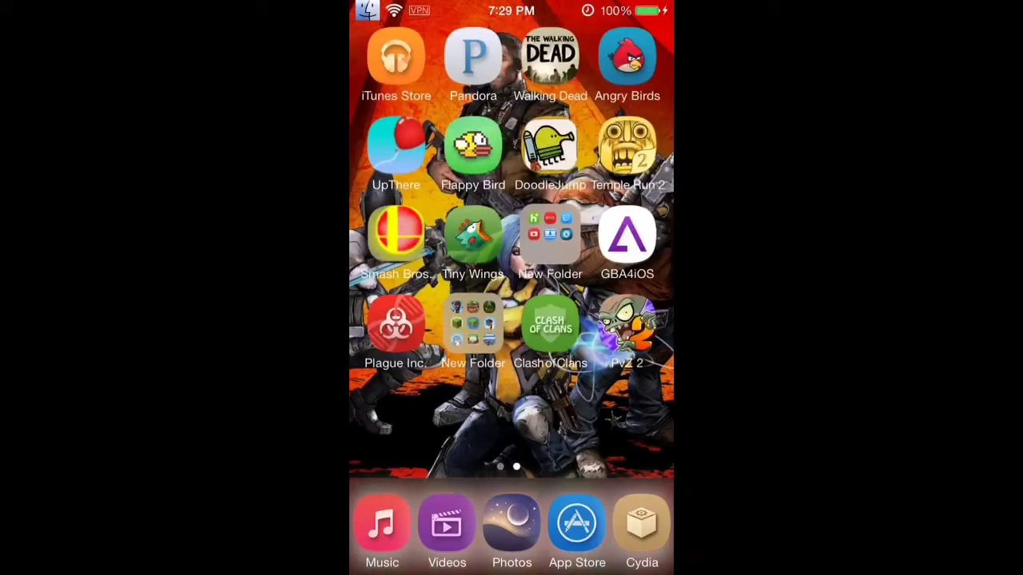